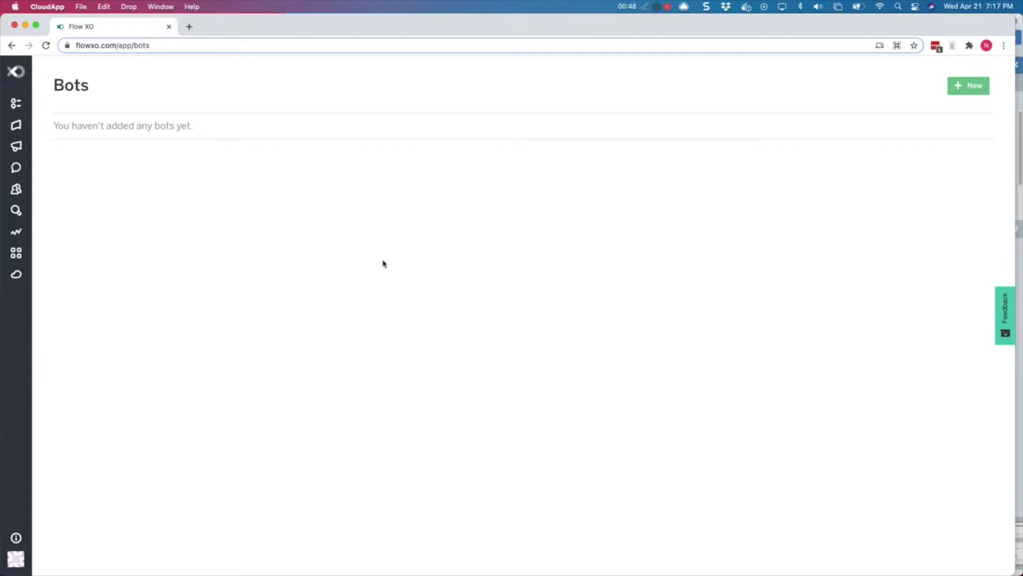
mouse_move(376, 258)
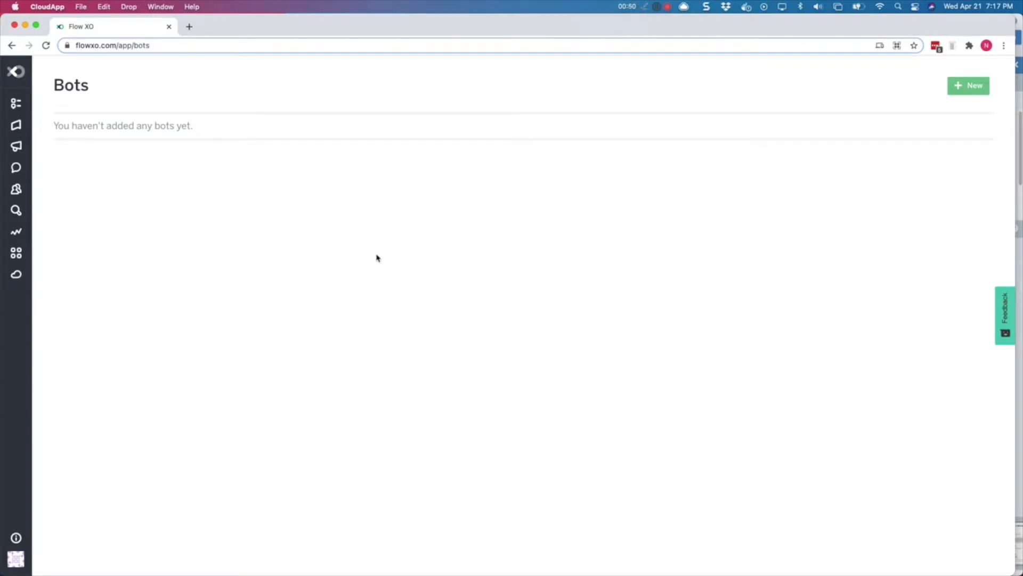
mouse_move(1002, 221)
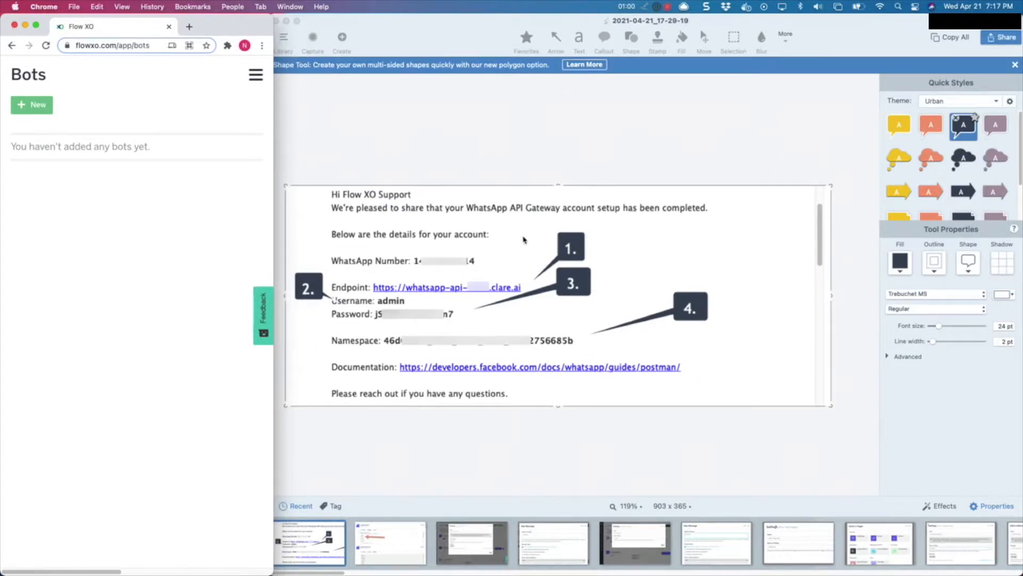
mouse_move(531, 239)
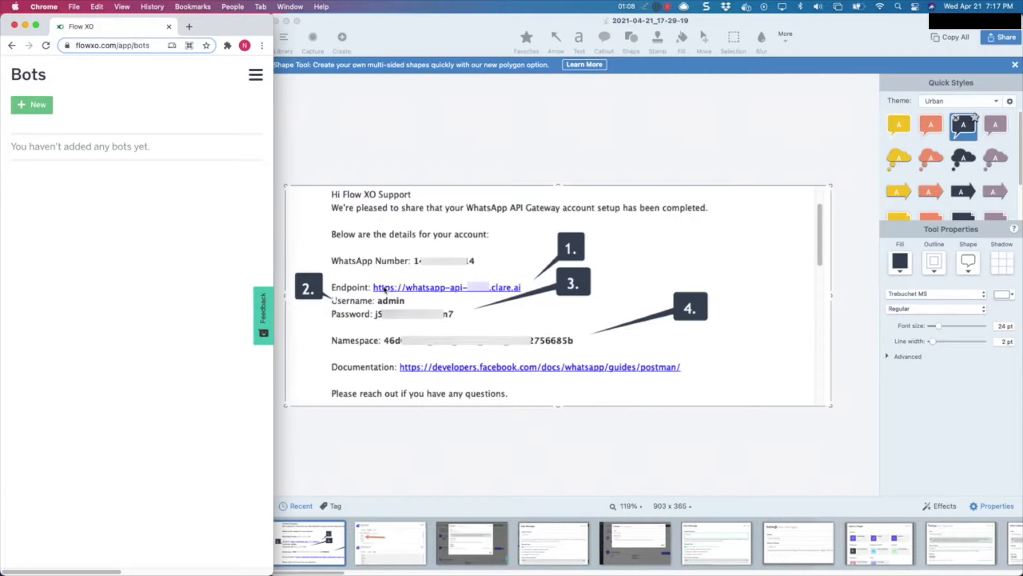
mouse_move(394, 307)
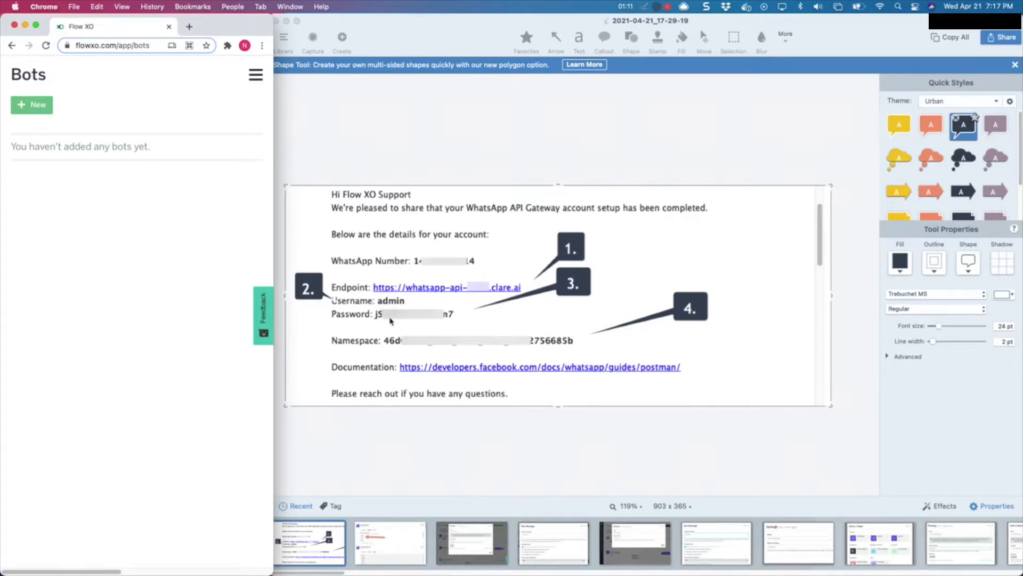
mouse_move(433, 352)
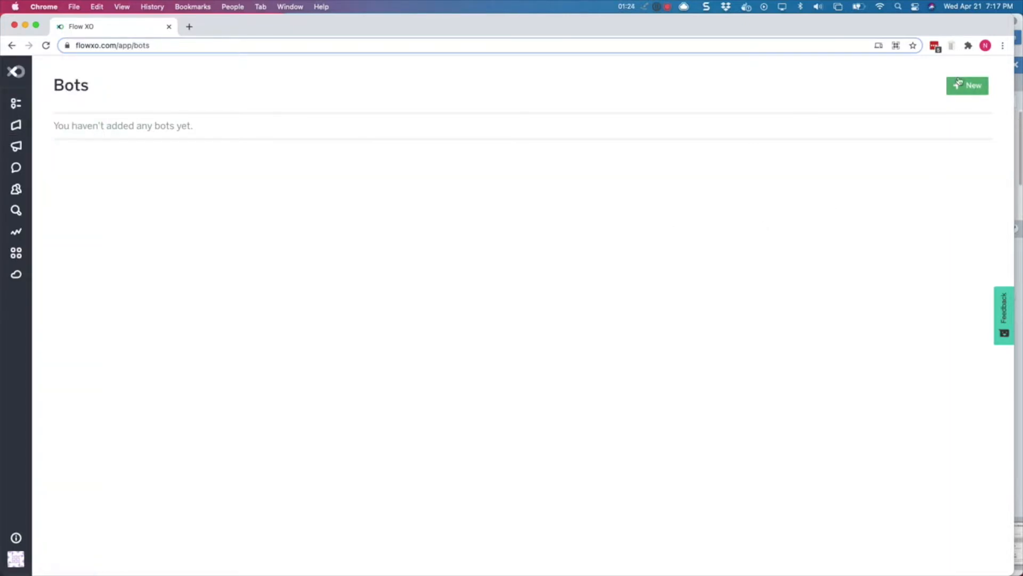
Begin a new bot with WhatsApp as its platform and reach the setup form.
click(968, 85)
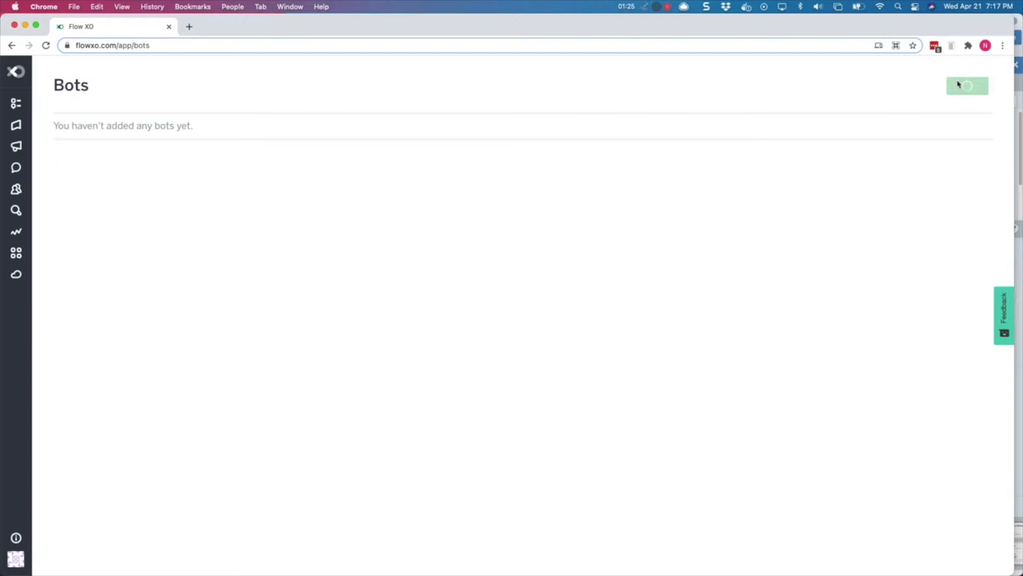
click(966, 85)
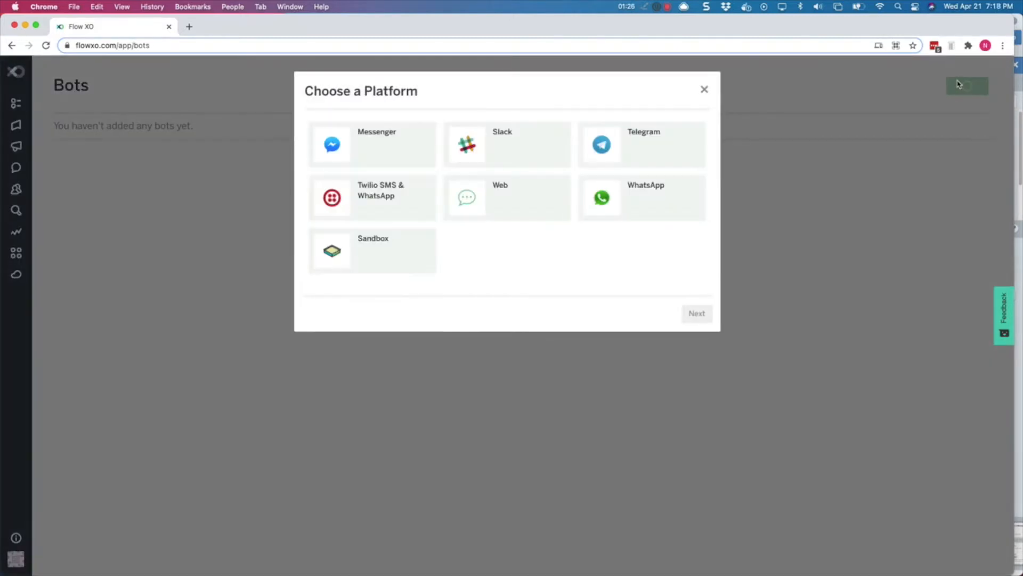
mouse_move(637, 205)
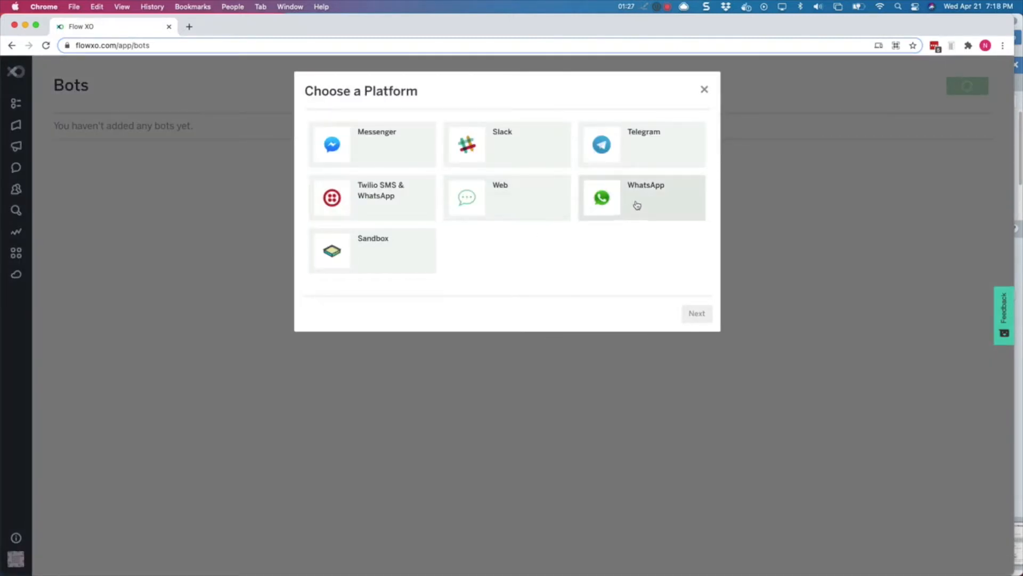
click(640, 198)
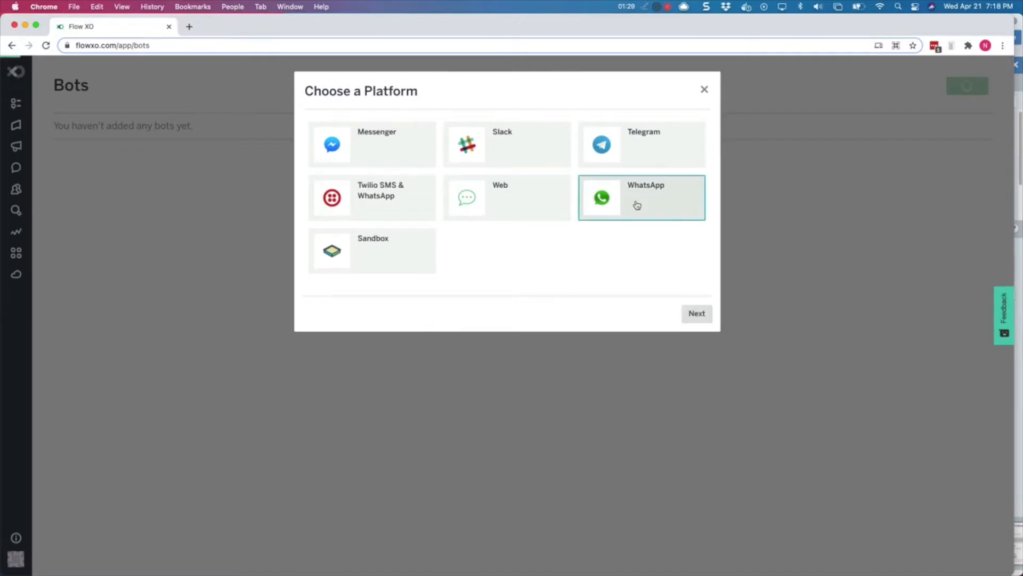
click(696, 314)
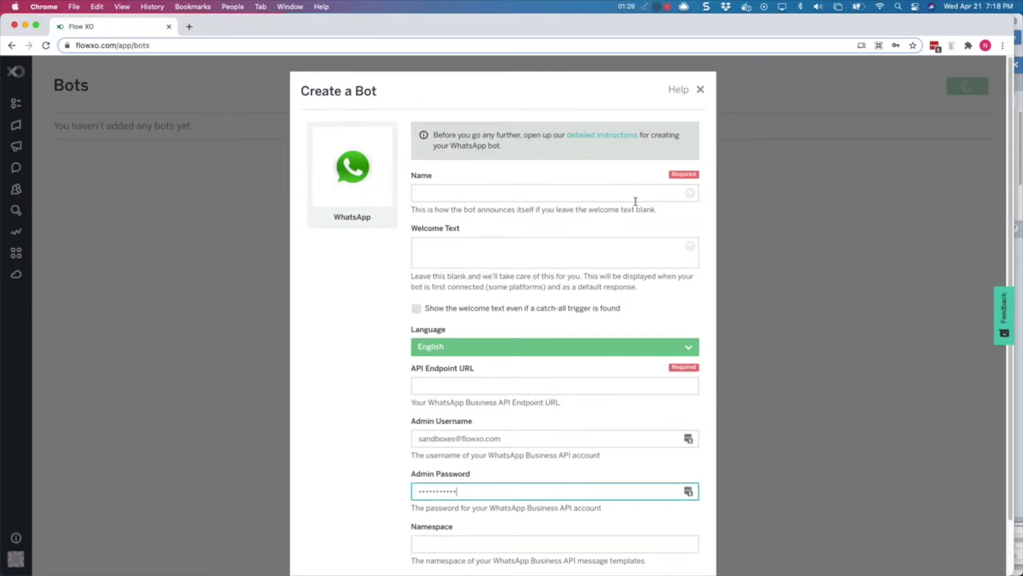
Name the bot 'Whats App Bot' with welcome text 'Hi, I'm Flow XO' and submit its settings.
click(554, 193)
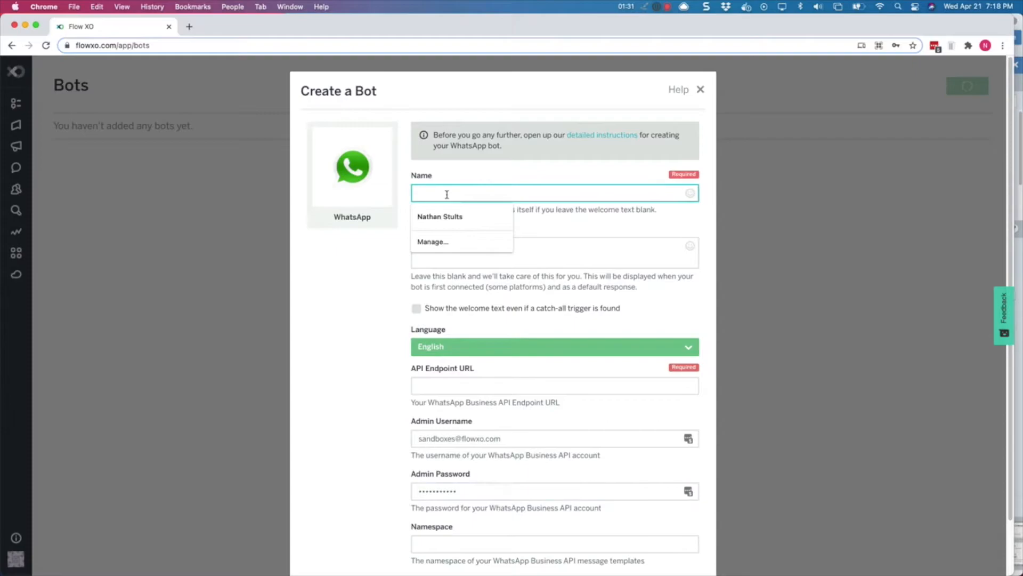
text(Whats App Bot)
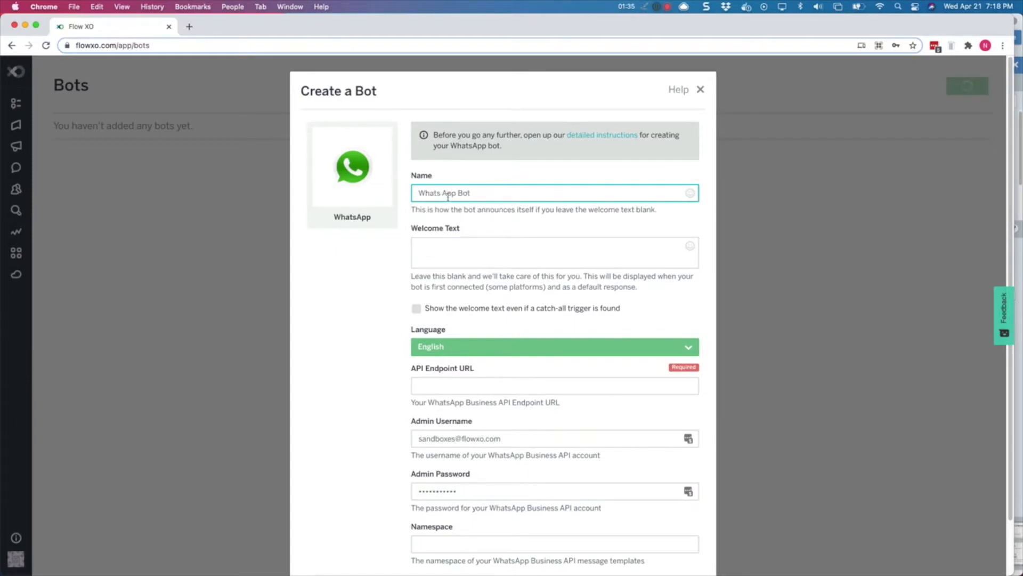
text(Hi,)
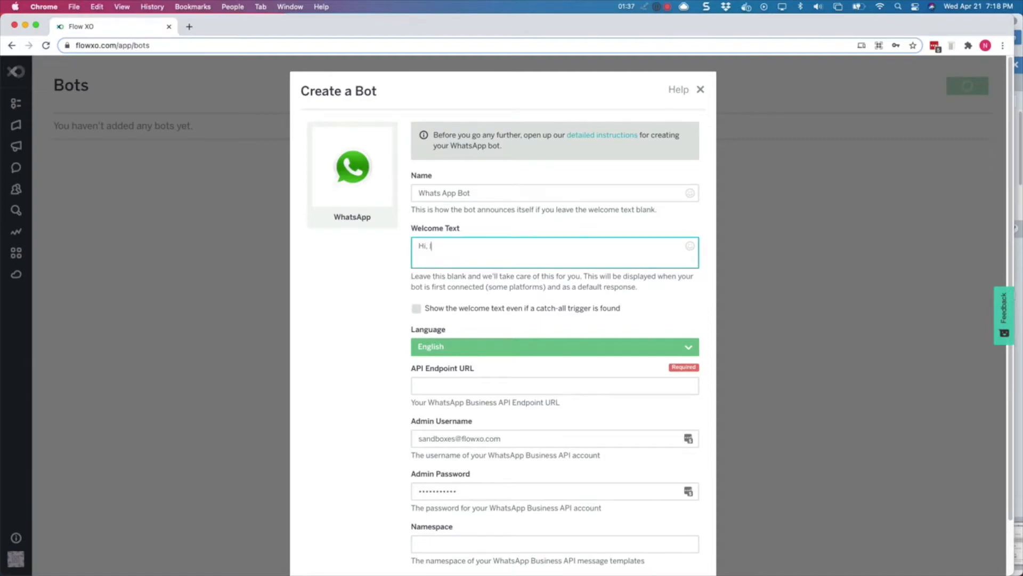
text(I'm Flow XO!)
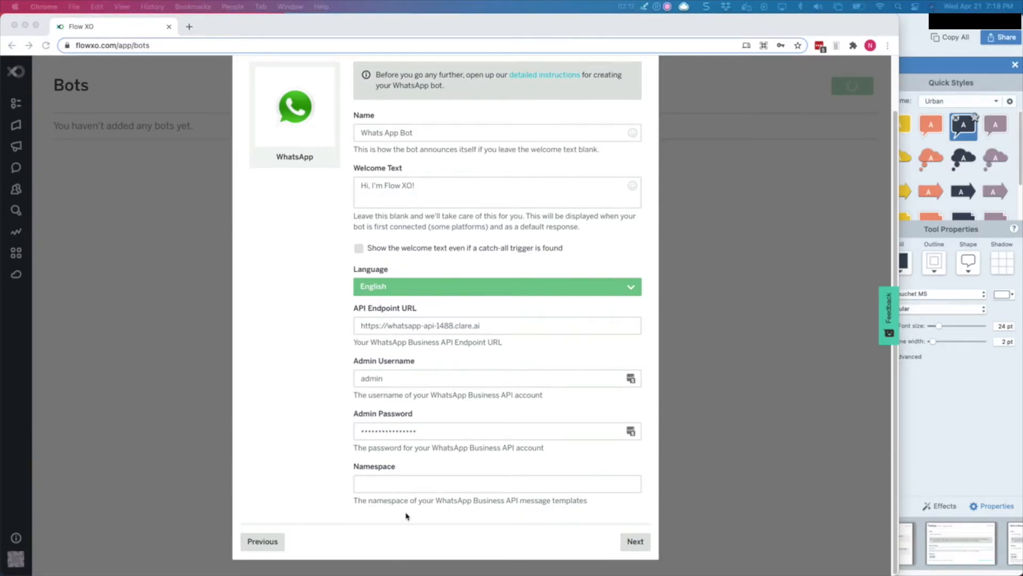
click(634, 541)
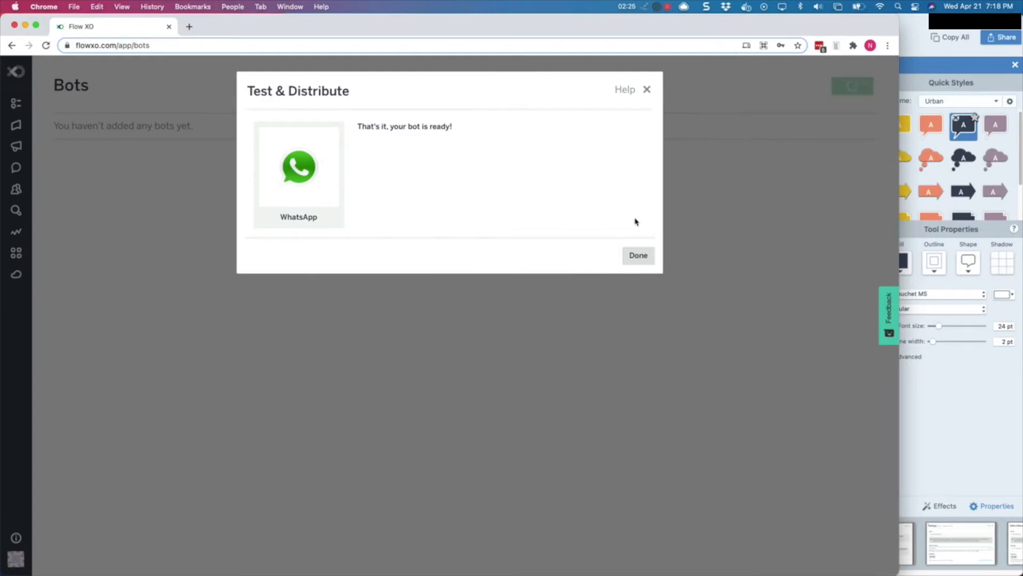
mouse_move(588, 248)
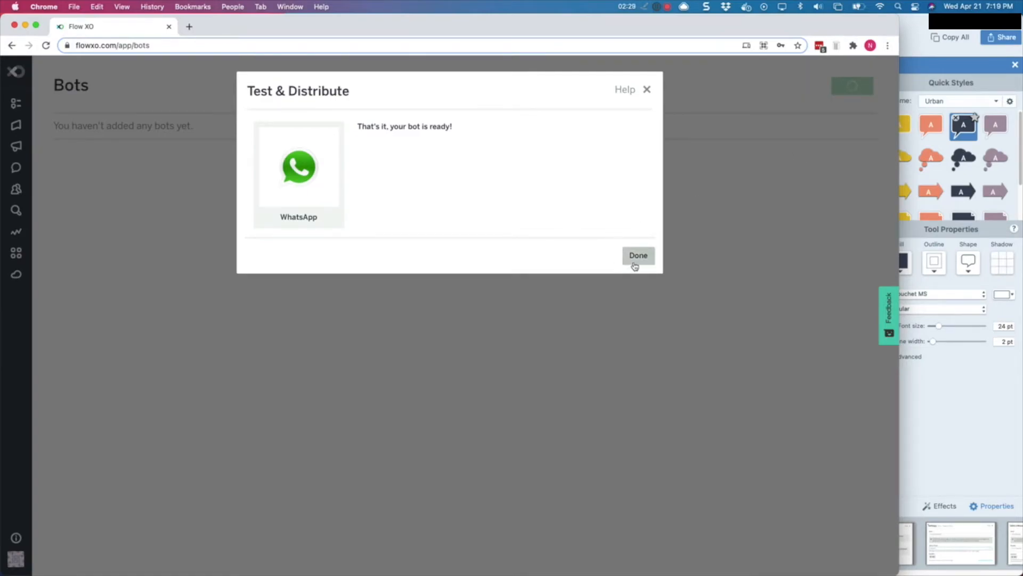
Finish bot creation so Whats App Bot is listed, then go to the Flows page.
click(638, 255)
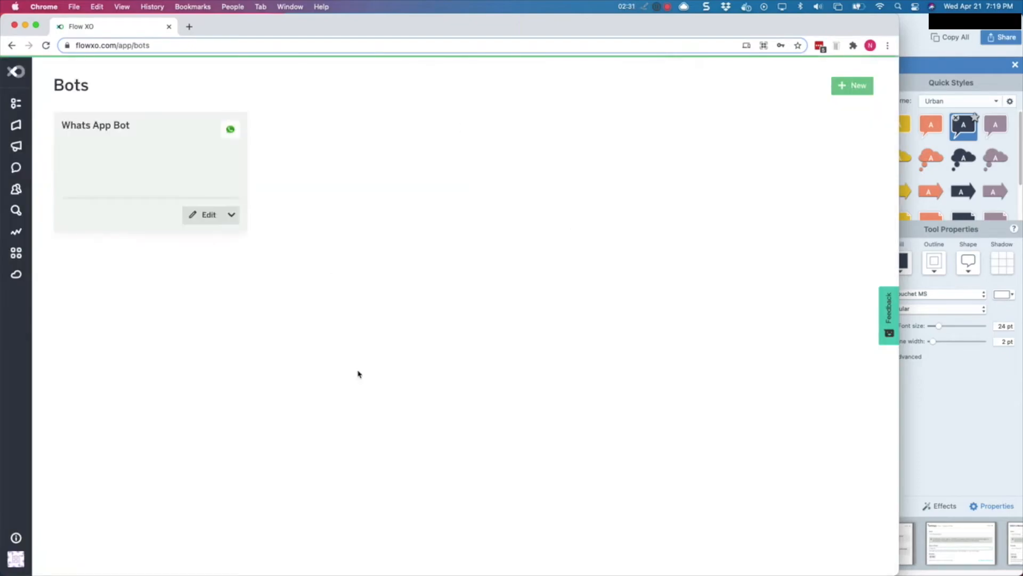
click(38, 102)
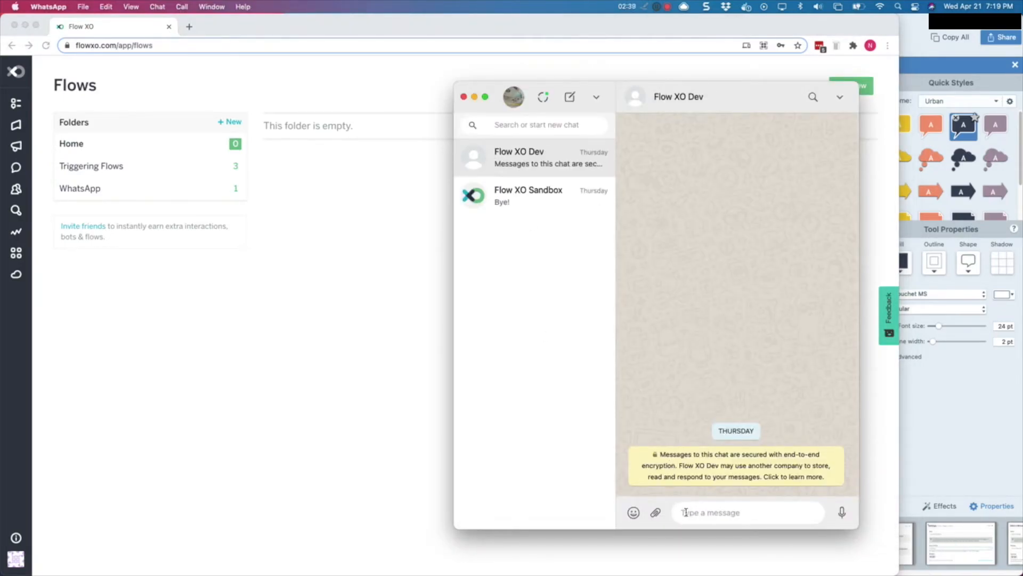
Send 'hello flow' to the Flow XO Dev chat and receive the bot's welcome reply.
text(hello fl)
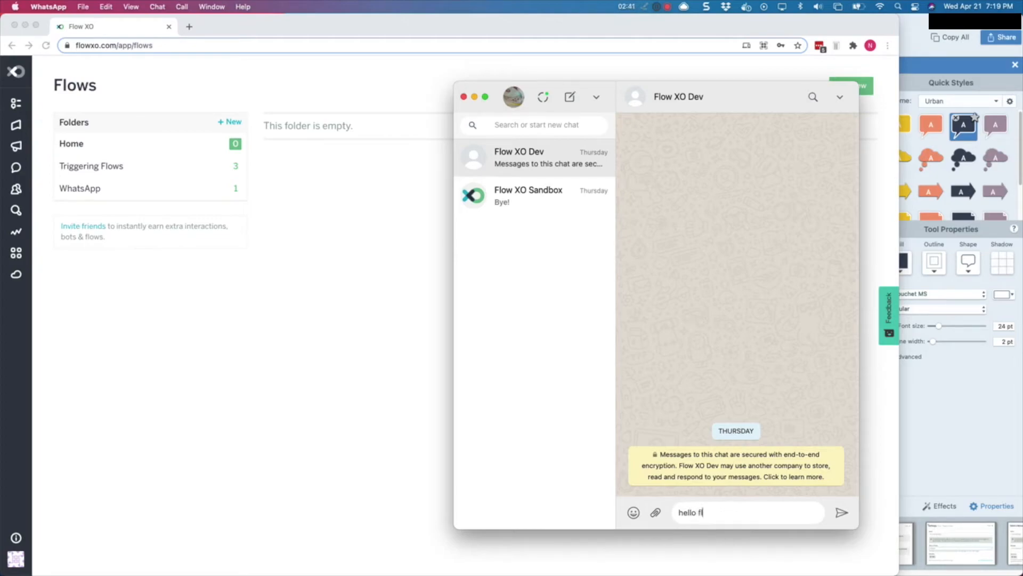
click(842, 512)
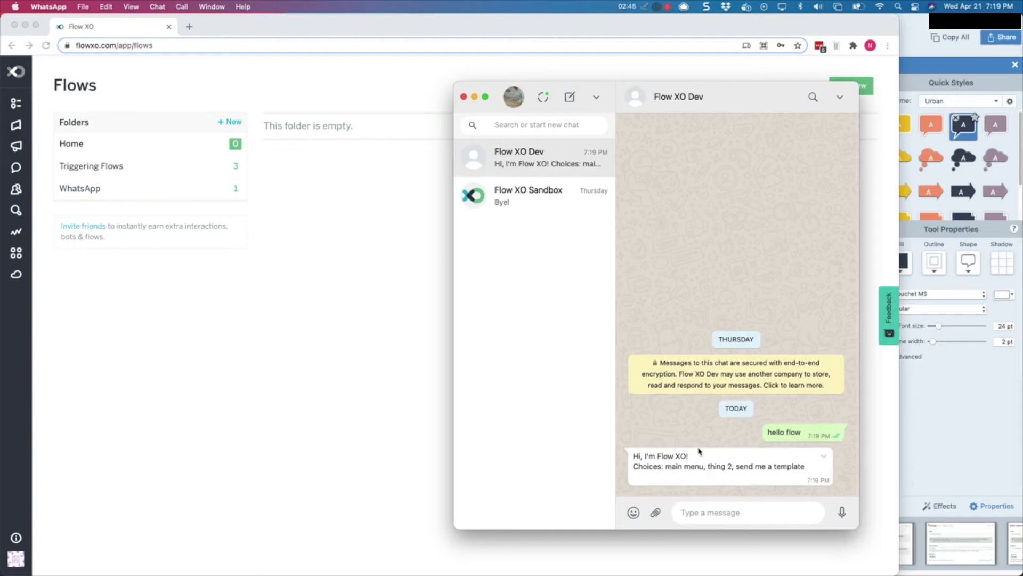
mouse_move(658, 475)
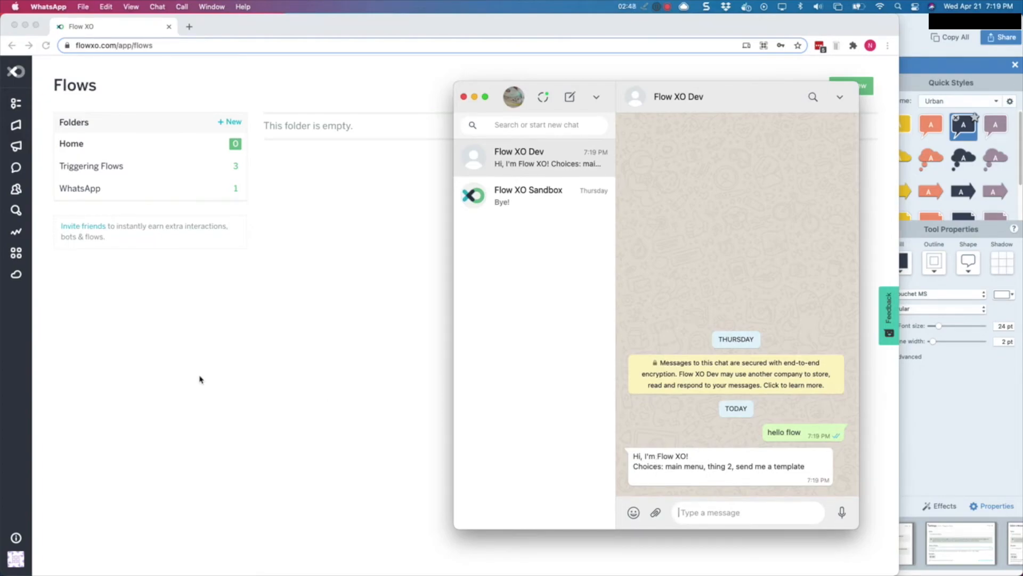
mouse_move(457, 278)
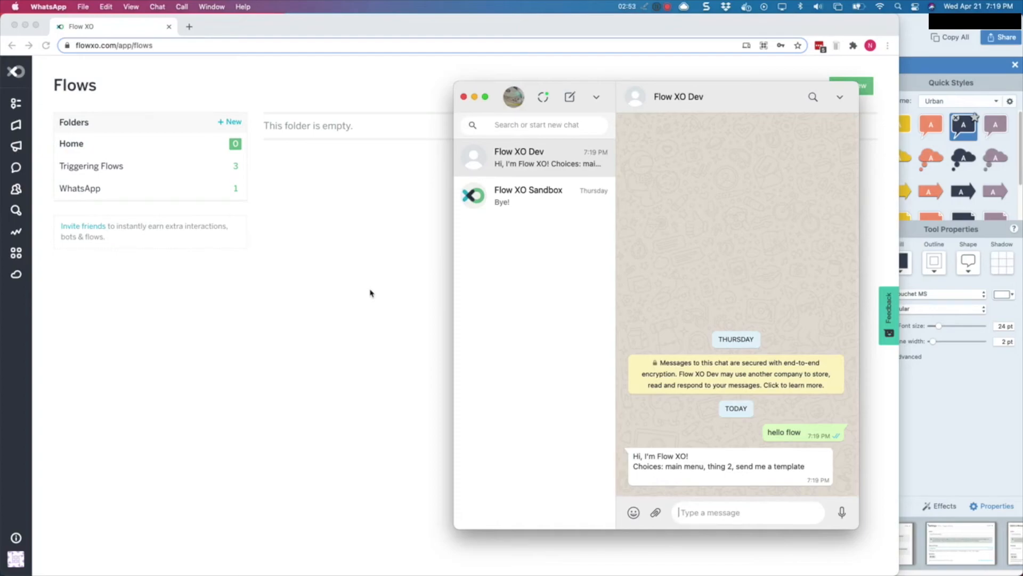
mouse_move(376, 292)
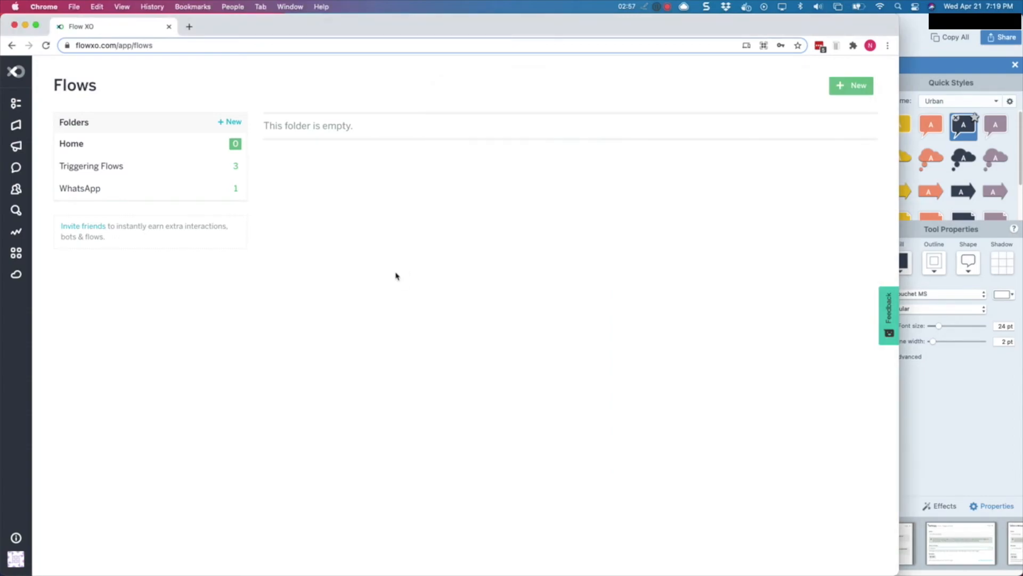
mouse_move(673, 23)
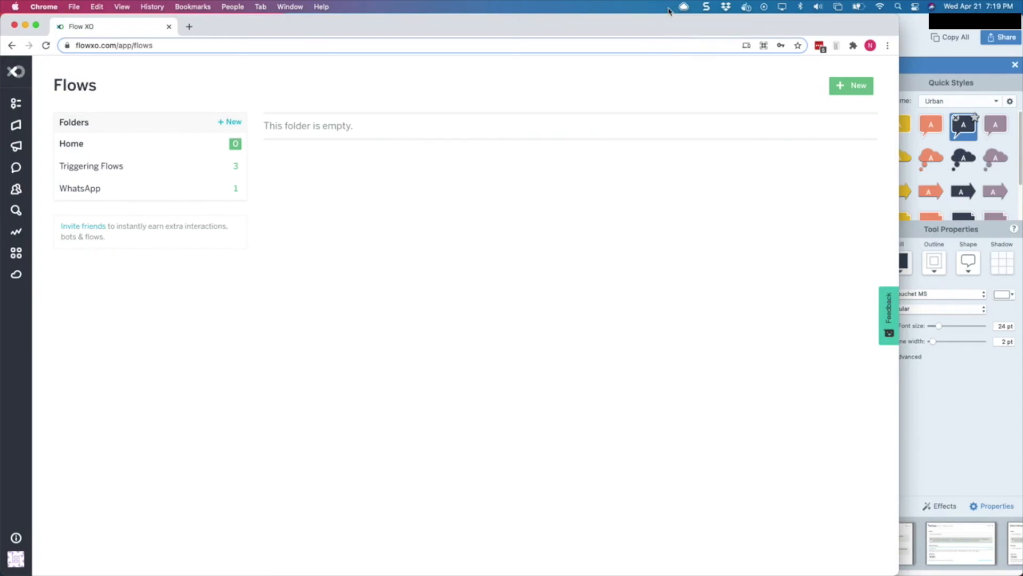
mouse_move(641, 172)
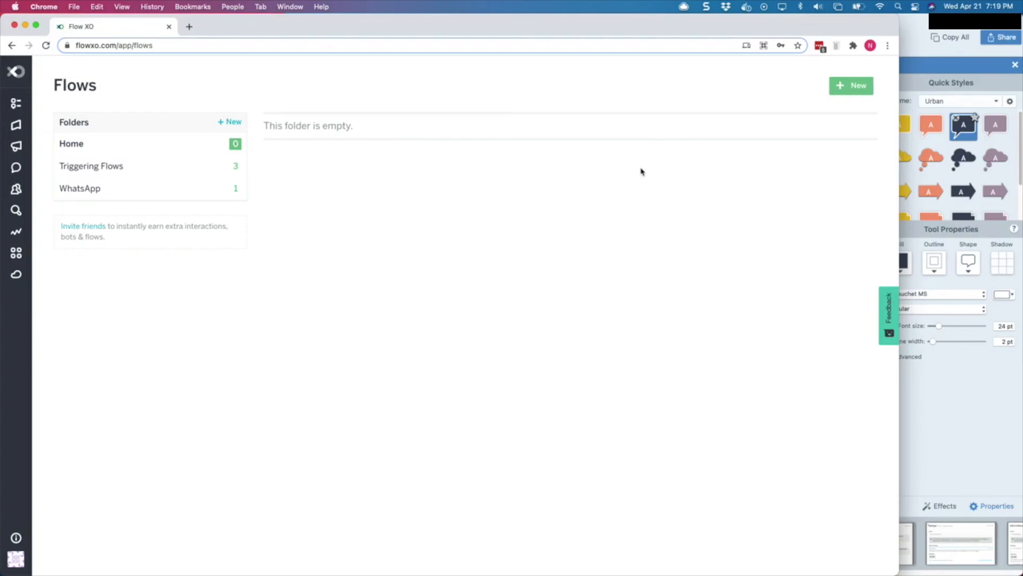